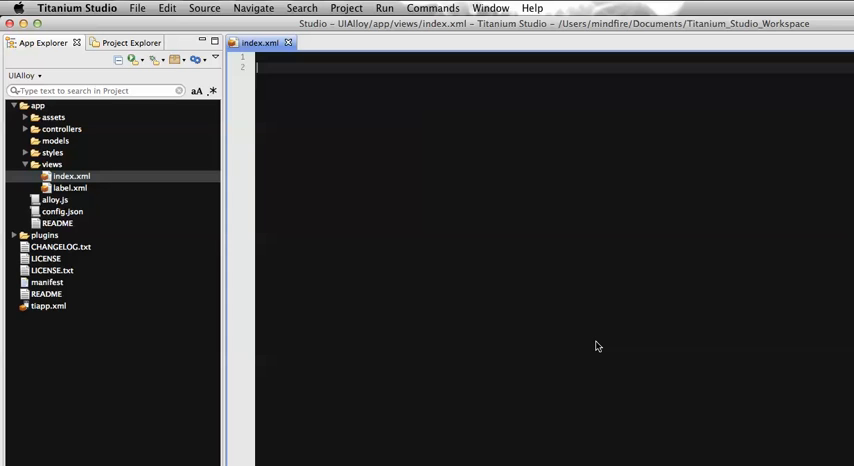
Write an <Alloy> root with a <Window> element inserted from code completion.
text(<Alloy>)
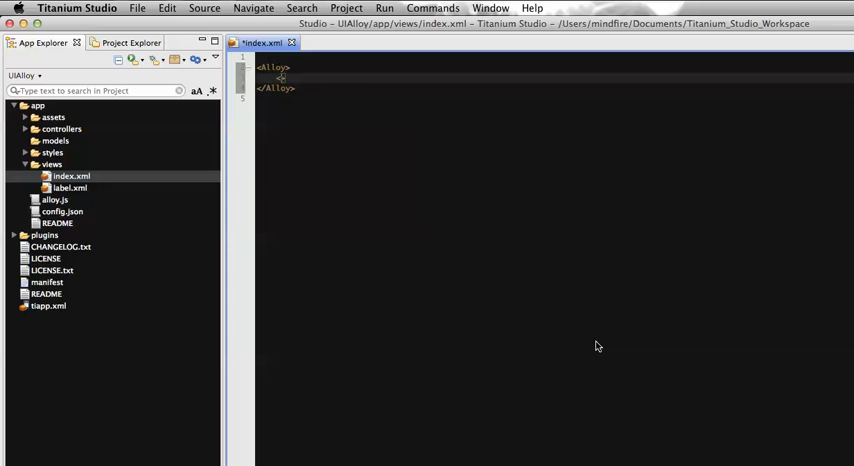
text(<W>)
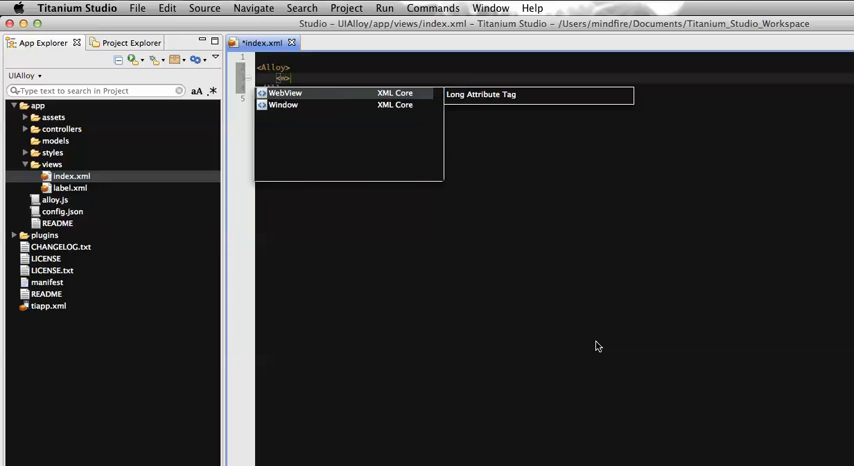
click(284, 104)
text(<ScrollableView></ScrollableView>)
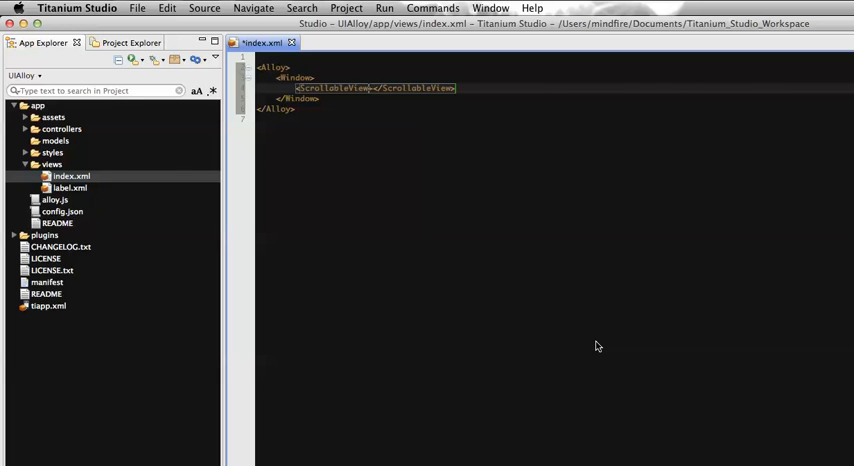
Give the ScrollableView width="100%" and height="100%" and start a line for a child View.
text(wi)
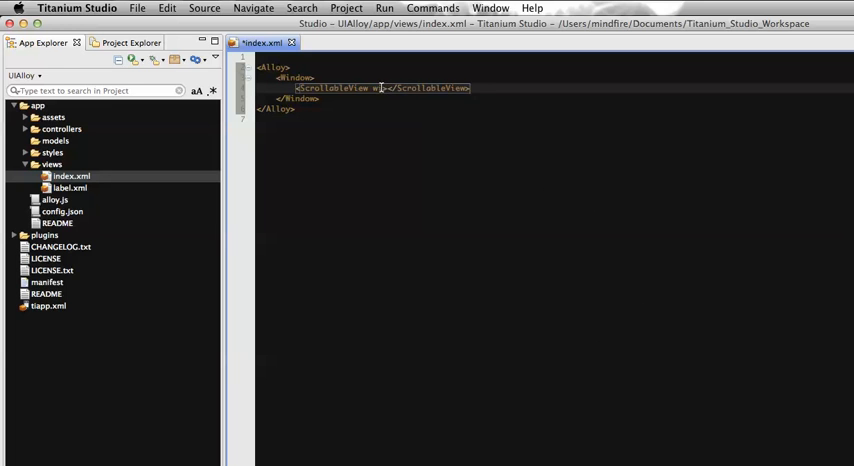
text(idth="100)
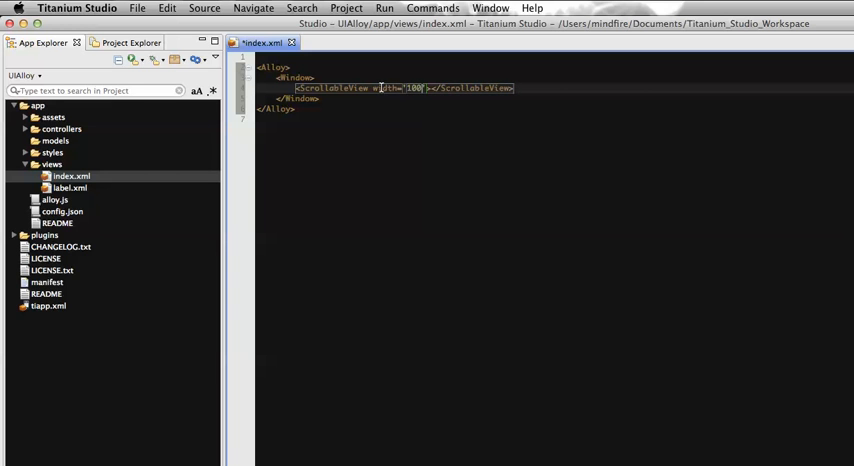
text(%)
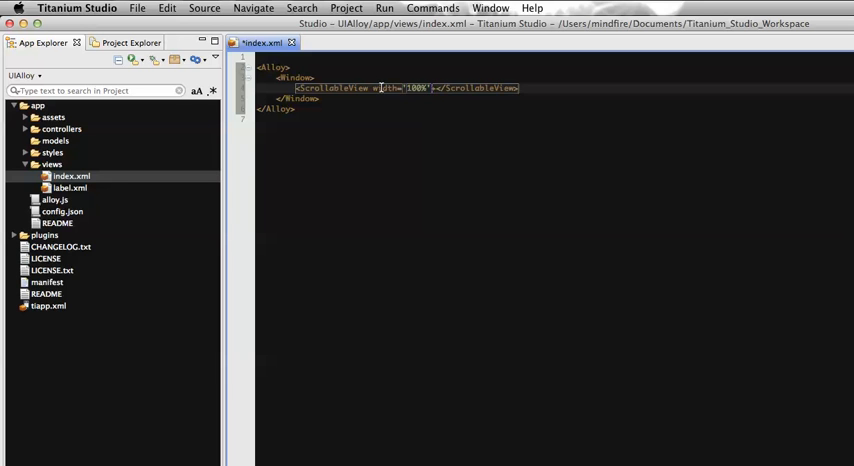
text(height="1)
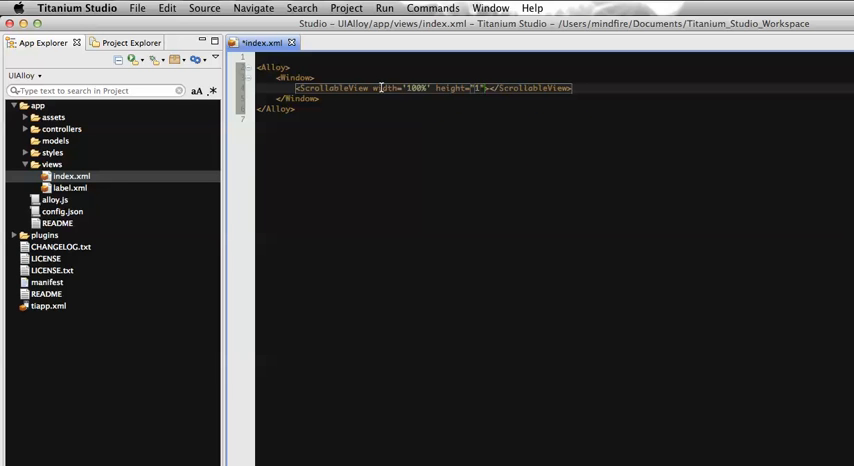
text(00%)
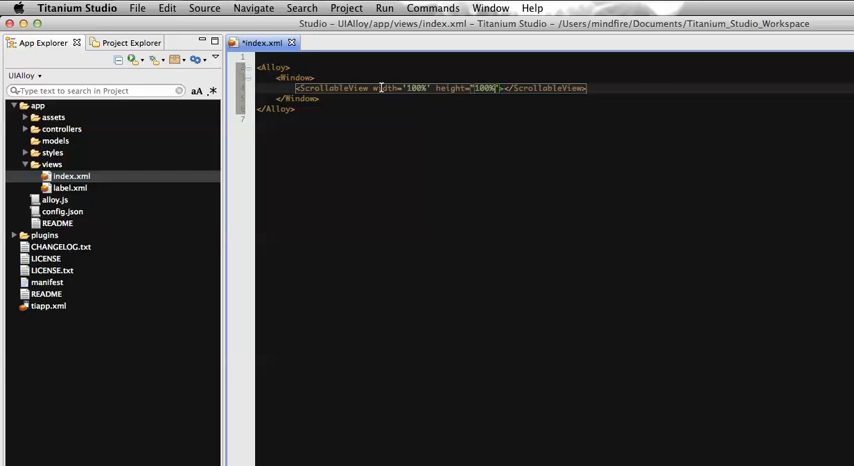
key(cmd+s)
text(<View></View>)
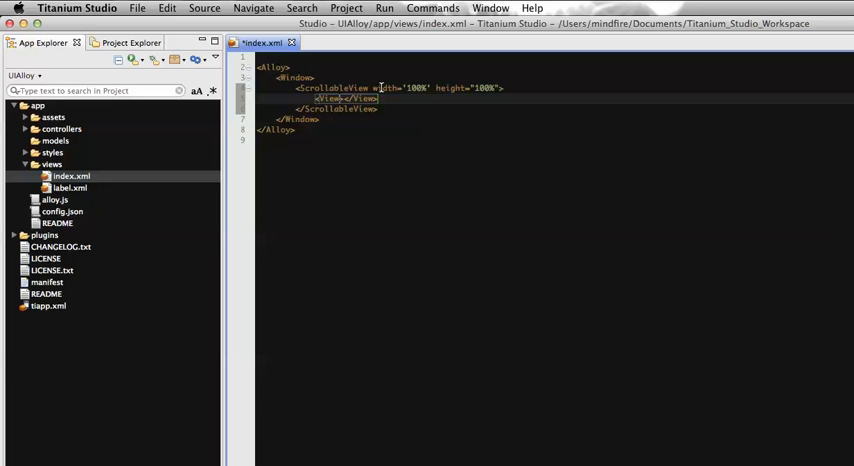
Give the first View backgroundColor="red" with width and height of 100%.
text(back)
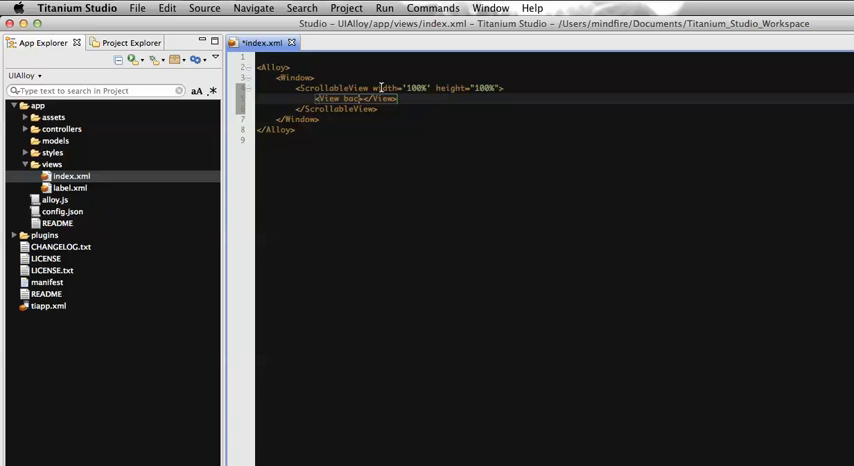
text(backgroundColor="">)
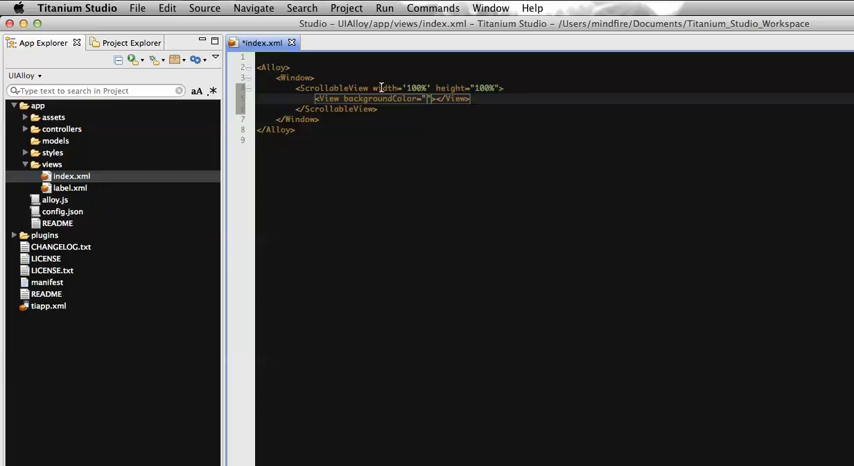
text(red)
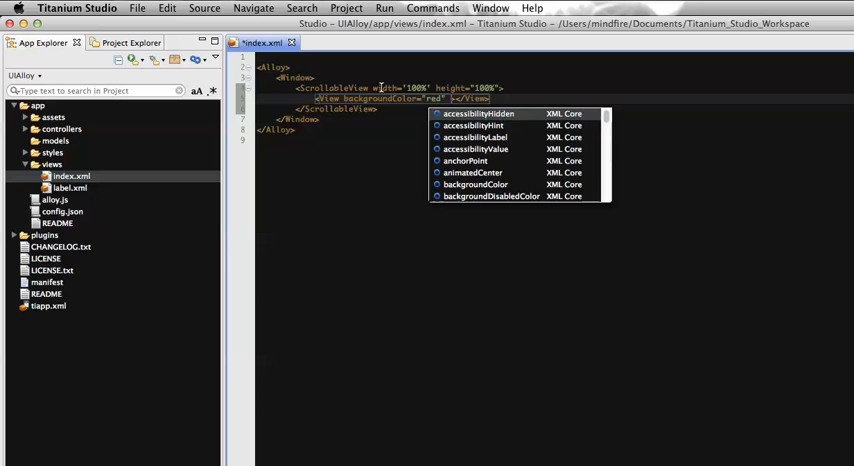
text(width=")
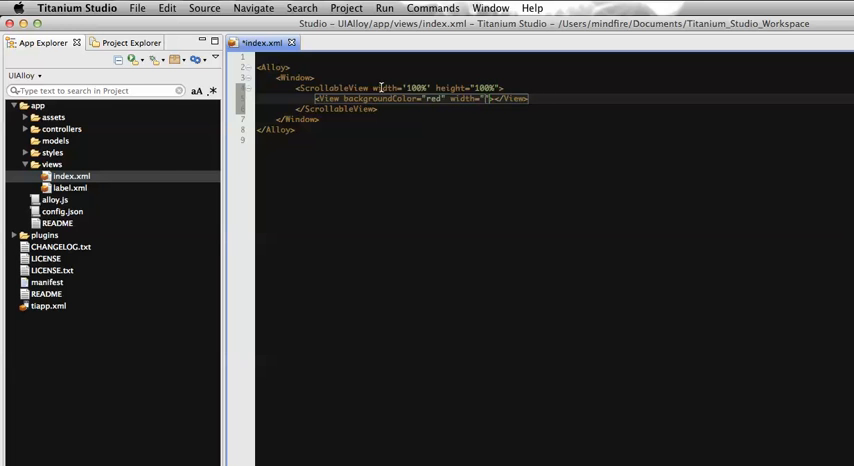
text(100%)
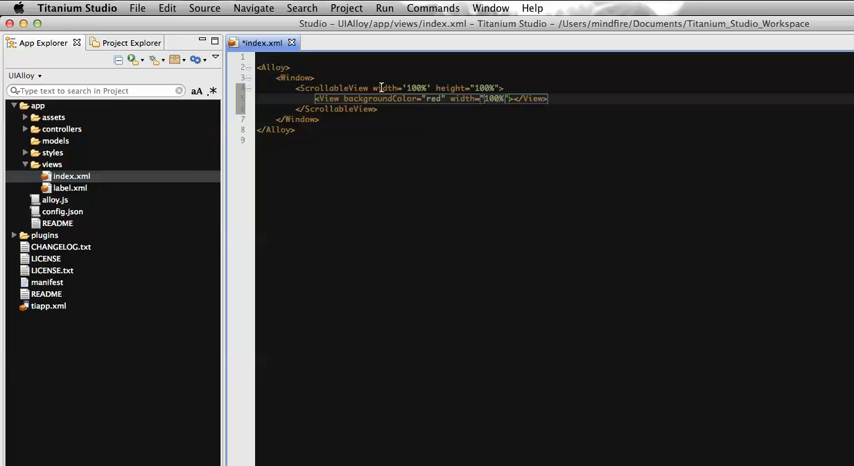
text(height=")
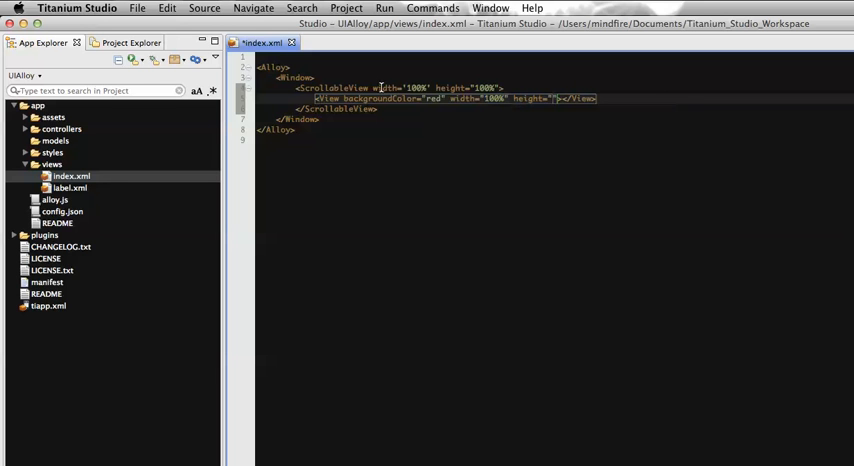
text(100%)
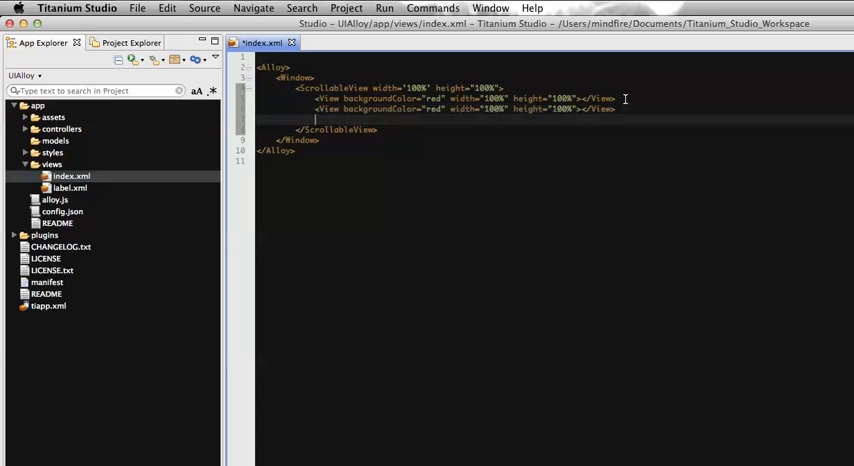
Add a second red View with 100% width and height below the first.
text(<View backgroundColor="red" width="100%" height="100%"></View>)
click(464, 108)
text(pink)
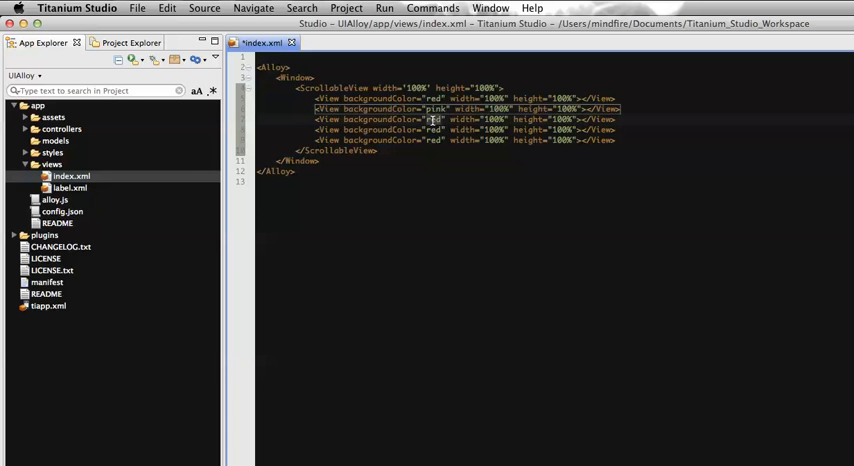
Colour the remaining Views (gray, brown, etc.), save index.xml and run the app in the simulator.
text(gray)
click(464, 128)
text(yellow)
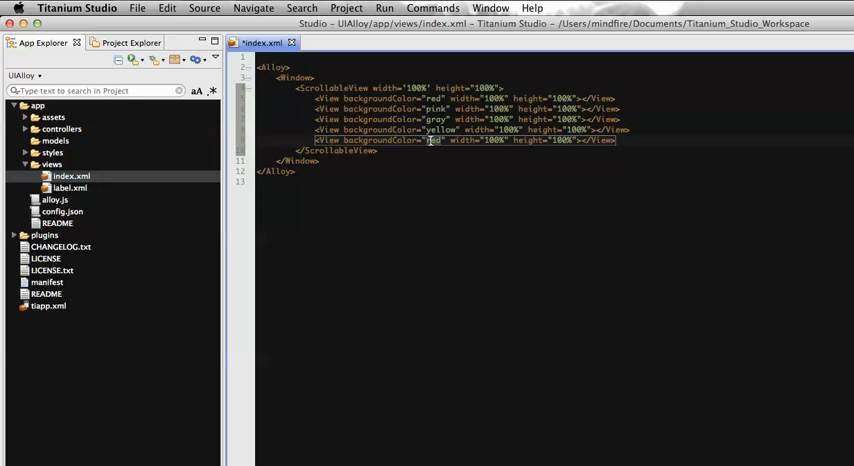
text(brown)
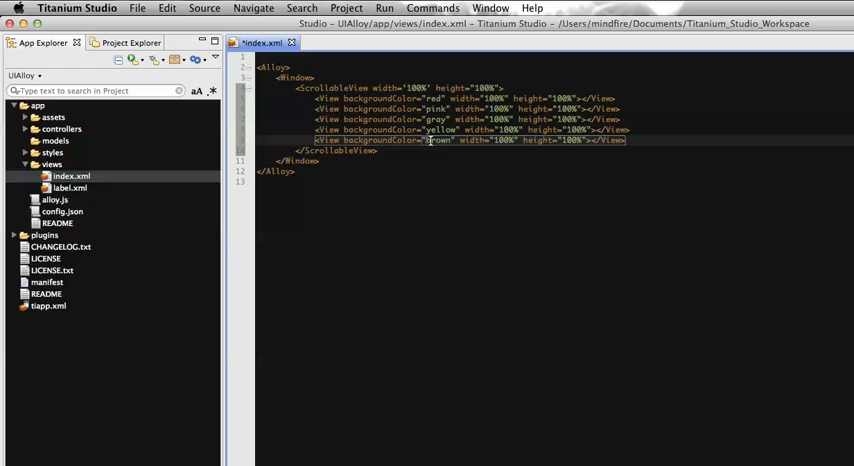
key(cmd+s)
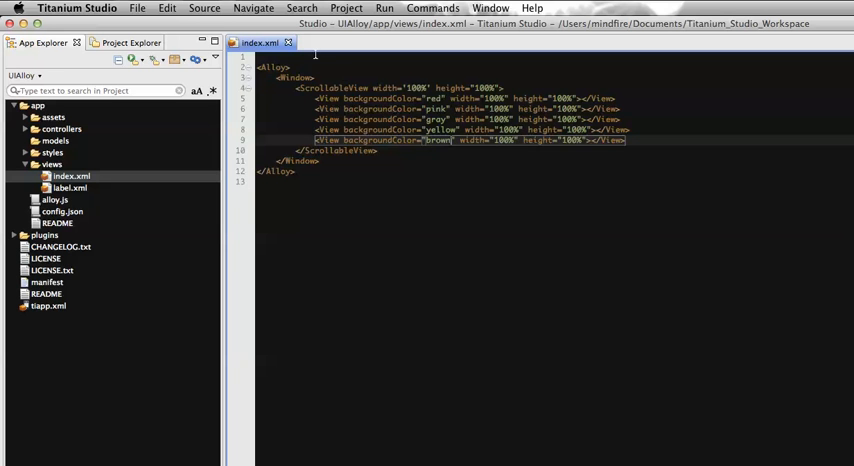
click(144, 58)
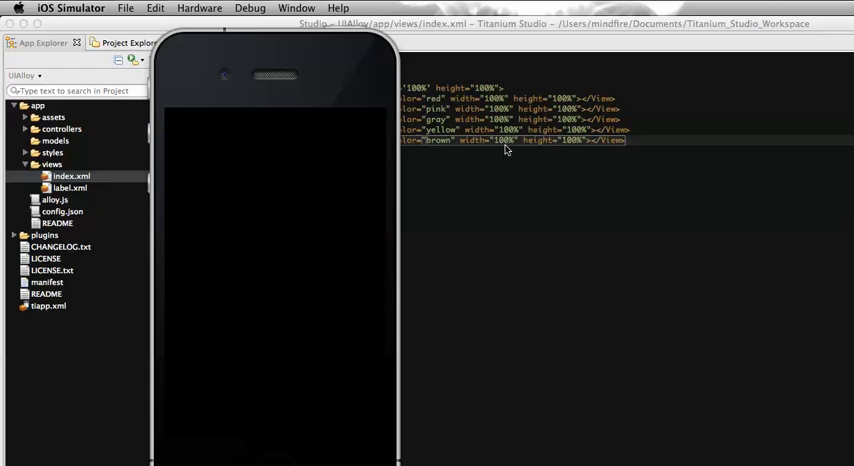
mouse_move(364, 96)
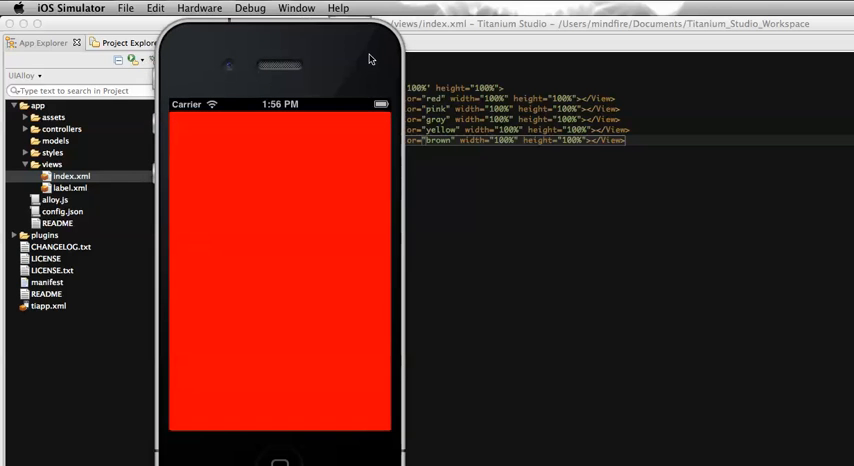
mouse_move(332, 288)
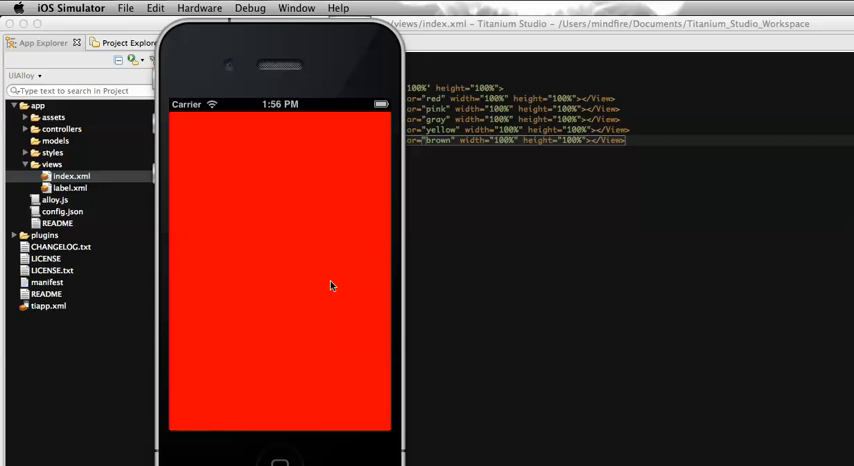
mouse_move(326, 296)
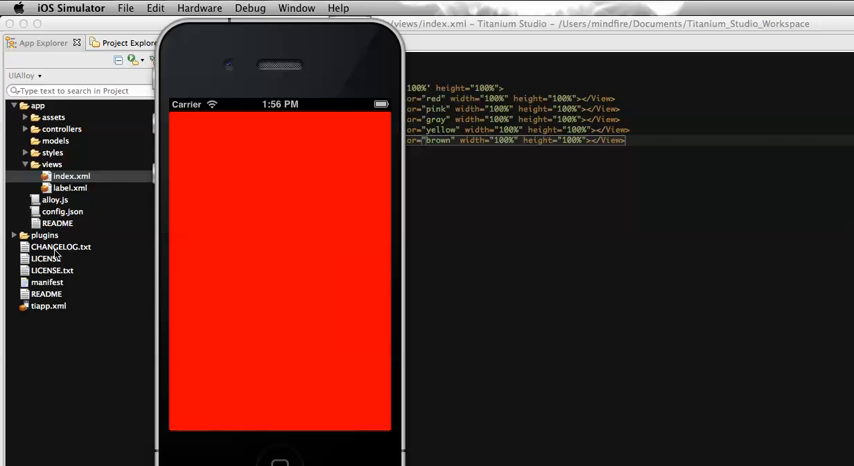
mouse_move(368, 268)
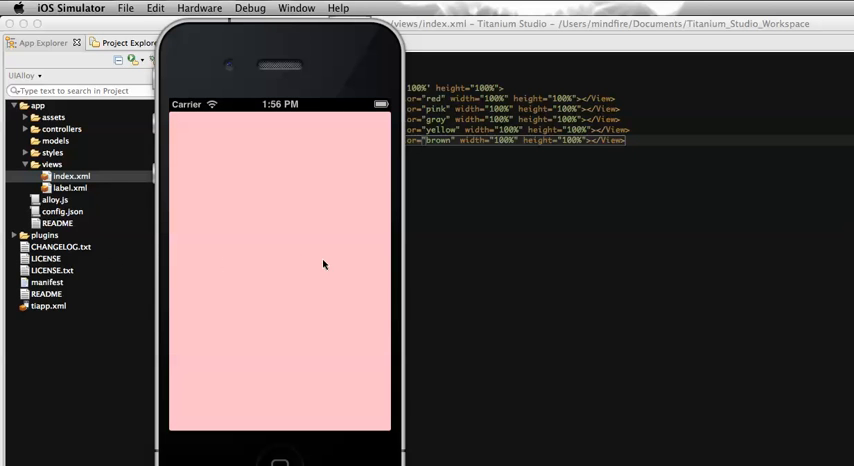
mouse_move(372, 264)
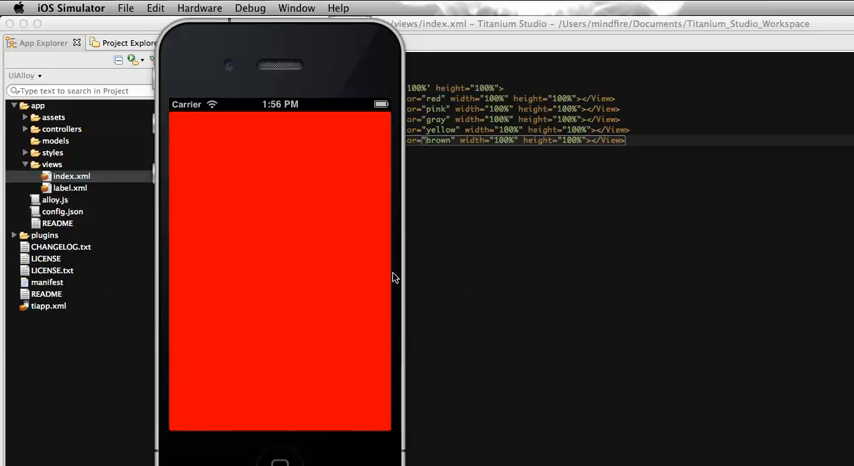
mouse_move(356, 278)
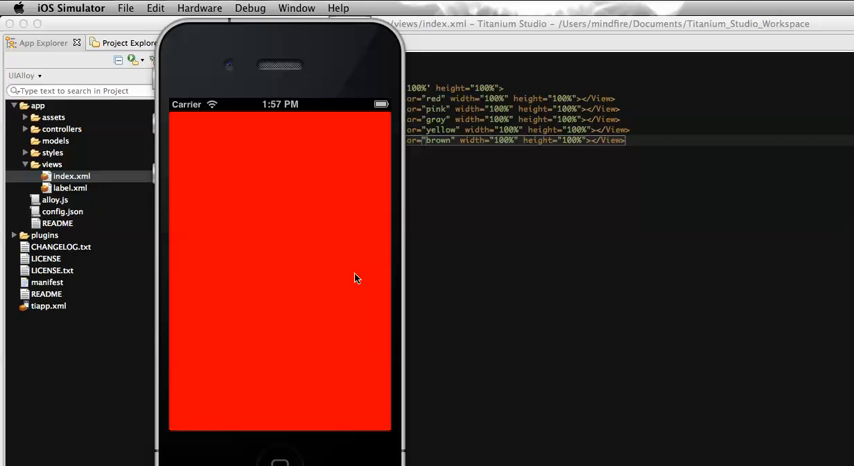
mouse_move(230, 420)
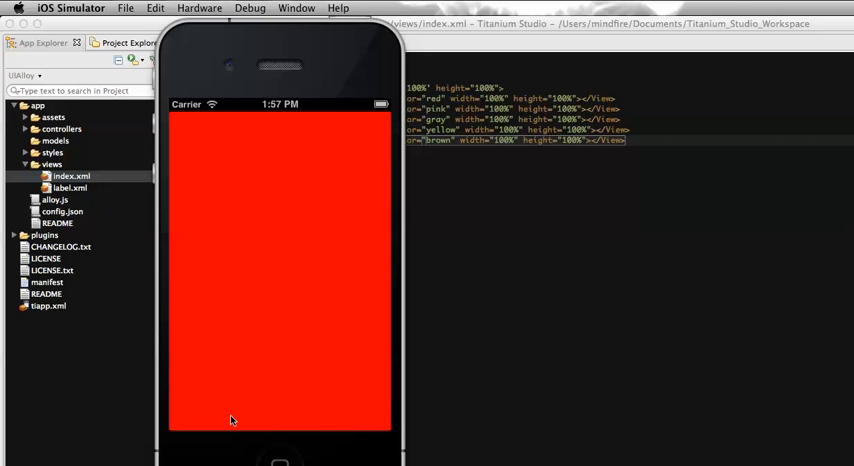
mouse_move(306, 428)
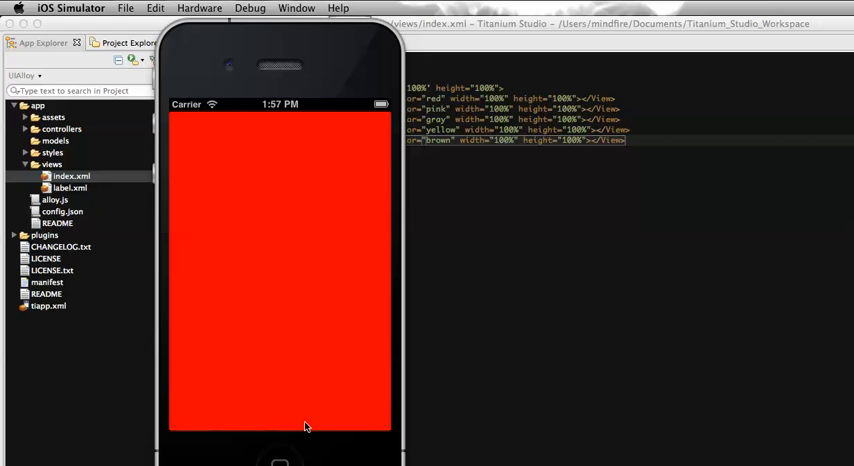
mouse_move(256, 428)
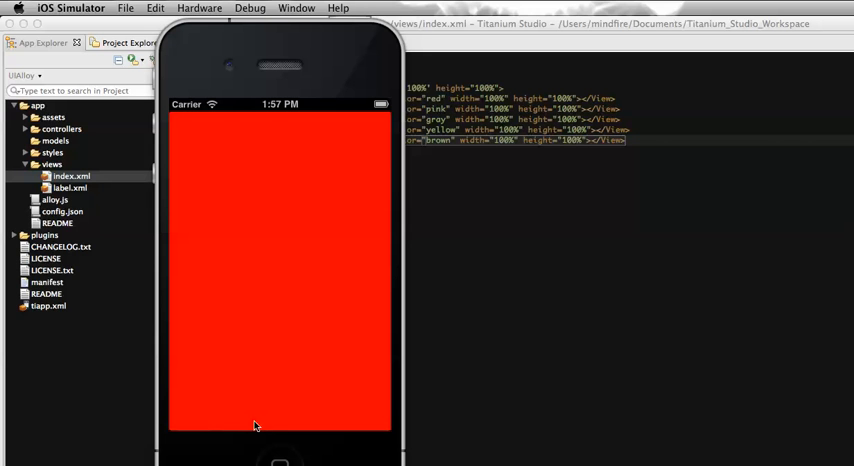
mouse_move(320, 426)
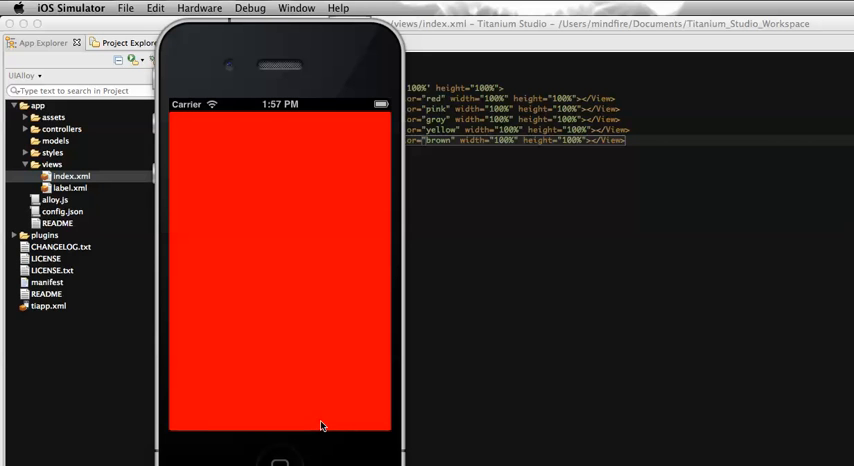
mouse_move(300, 412)
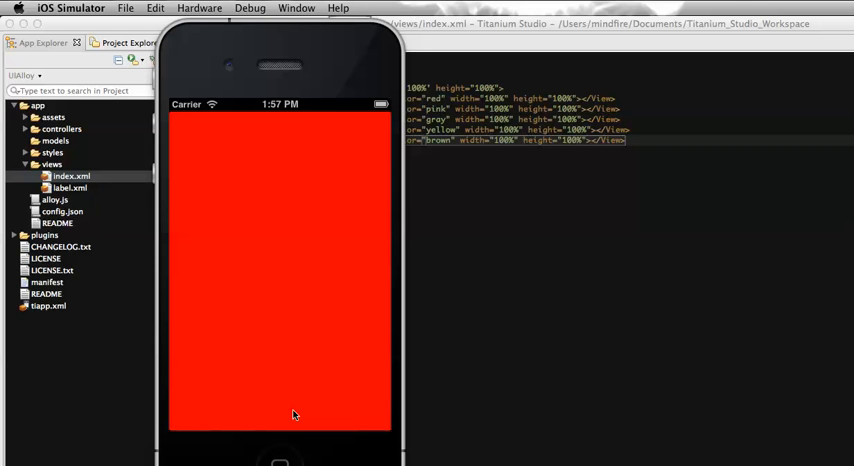
mouse_move(532, 236)
text( showPagingControl=")
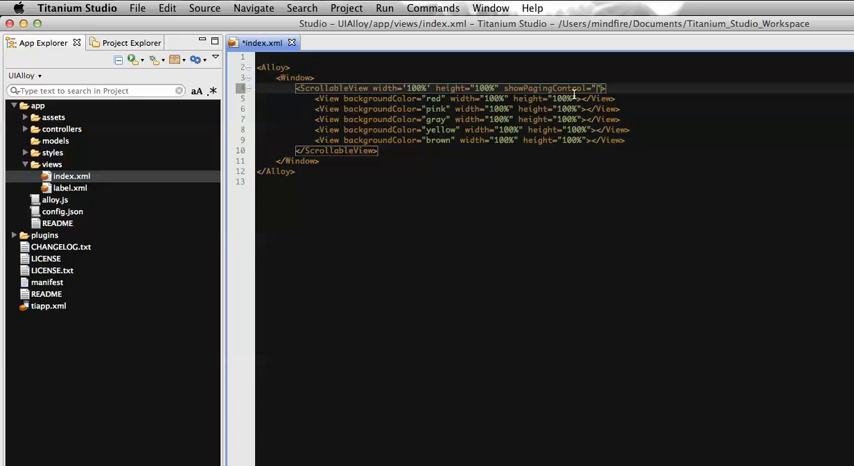
Set showPagingControl="true" on the ScrollableView, save and rerun the app.
text(true)
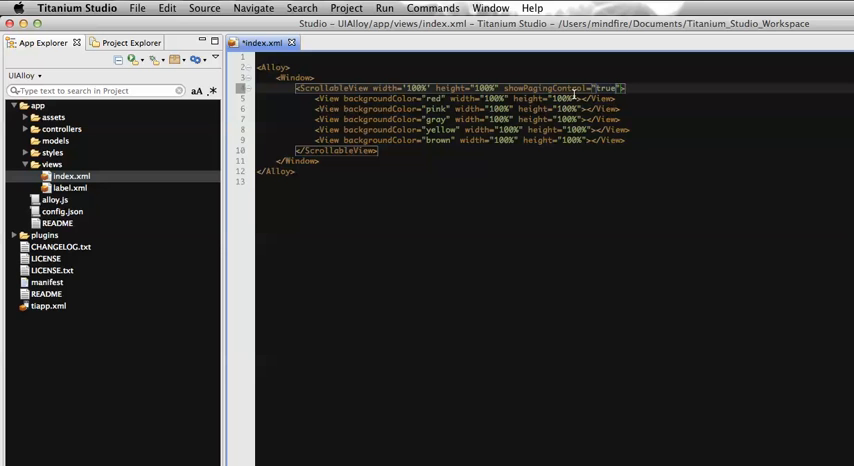
key(cmd+s)
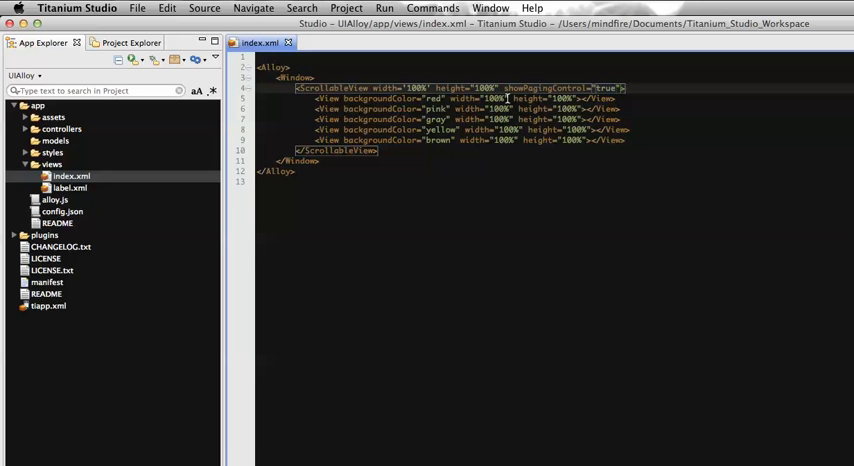
click(152, 58)
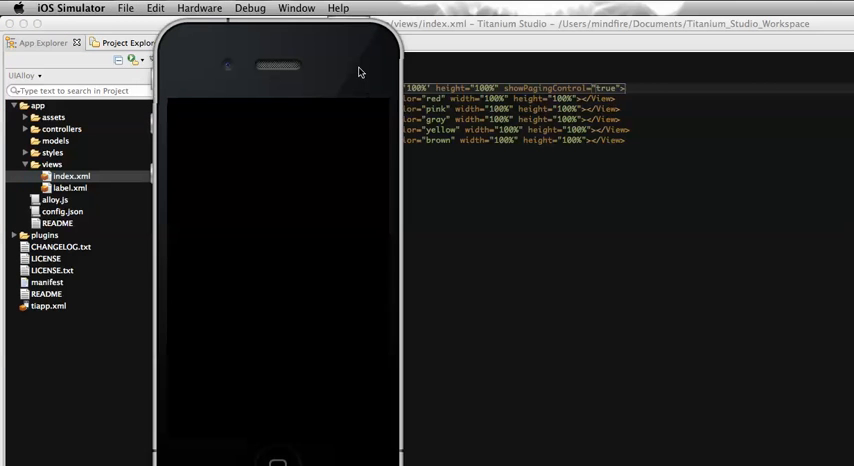
mouse_move(332, 260)
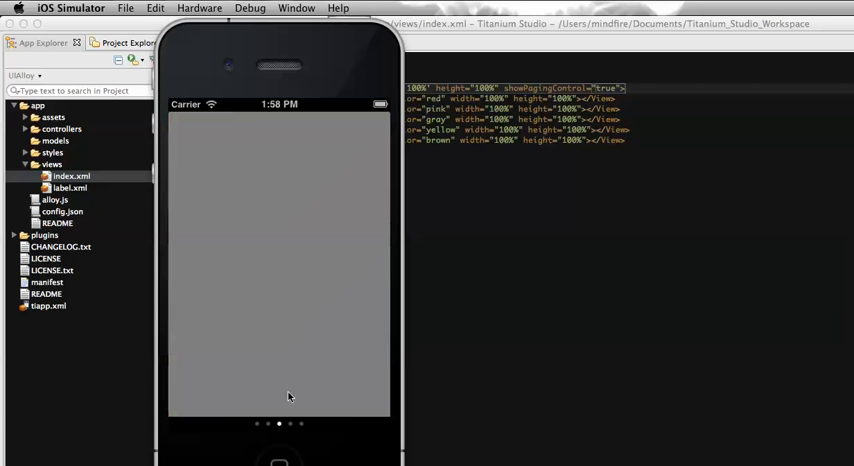
mouse_move(288, 404)
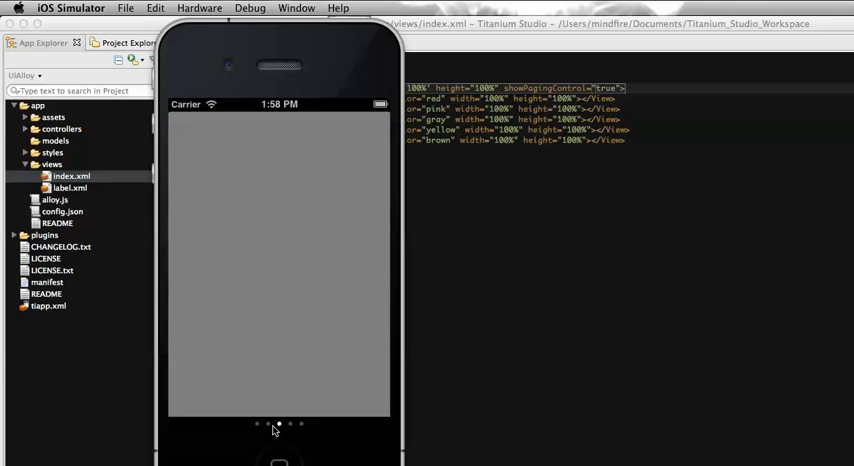
mouse_move(322, 380)
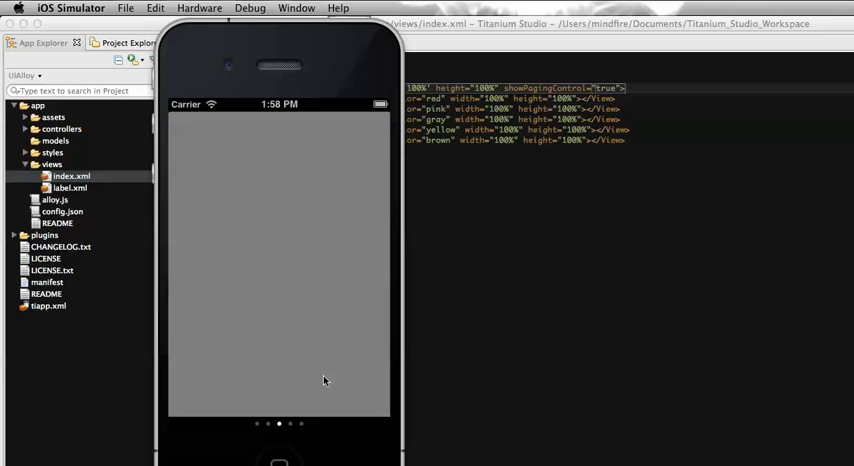